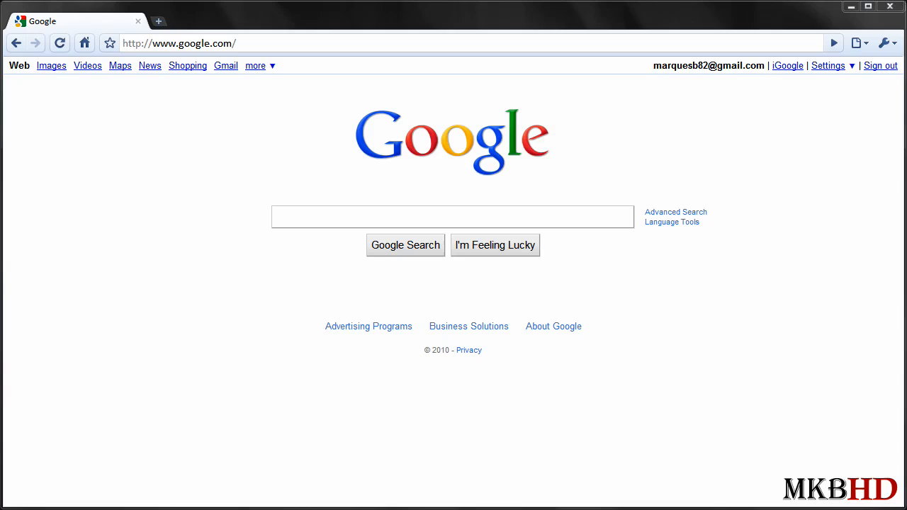
{"action": "mouse_move", "coordinate": [315, 128]}
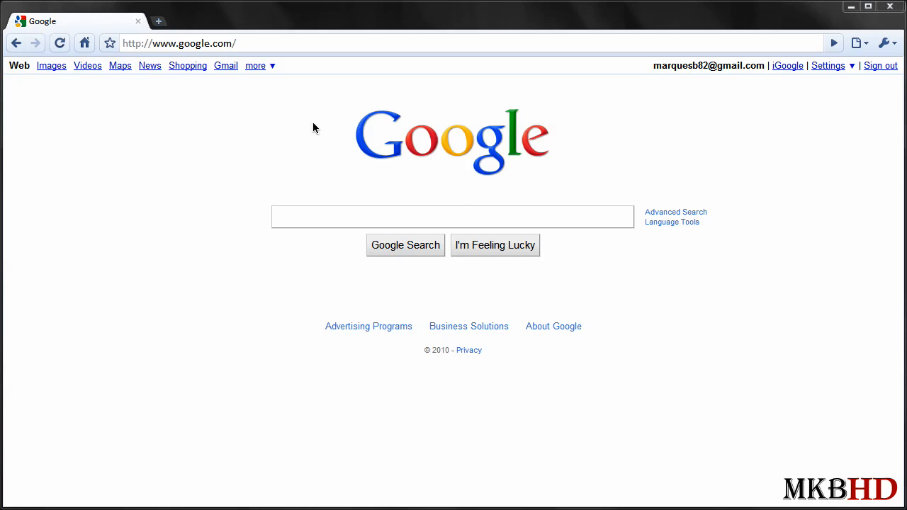
Open YouTube from the 'more' list of Google services.
{"action": "left_click", "coordinate": [255, 65]}
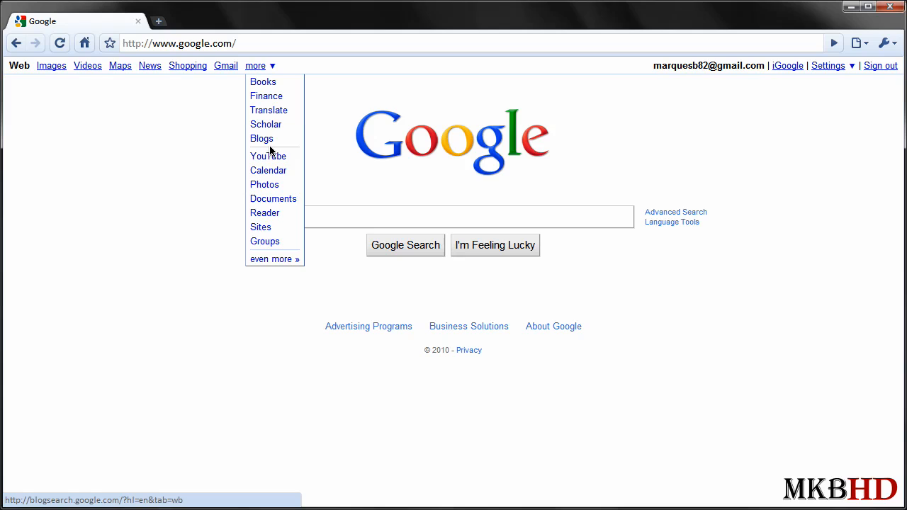
{"action": "left_click", "coordinate": [268, 156]}
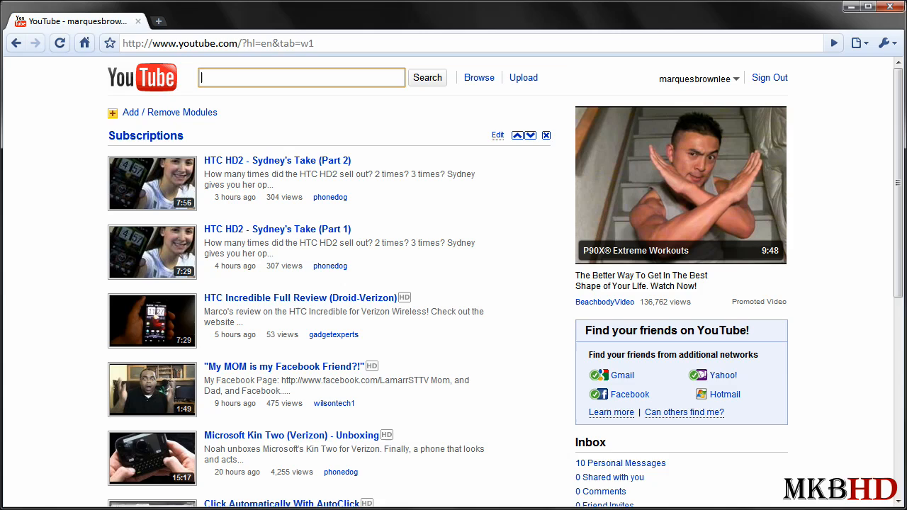
Open My Channel from the username dropdown.
{"action": "left_click", "coordinate": [695, 79]}
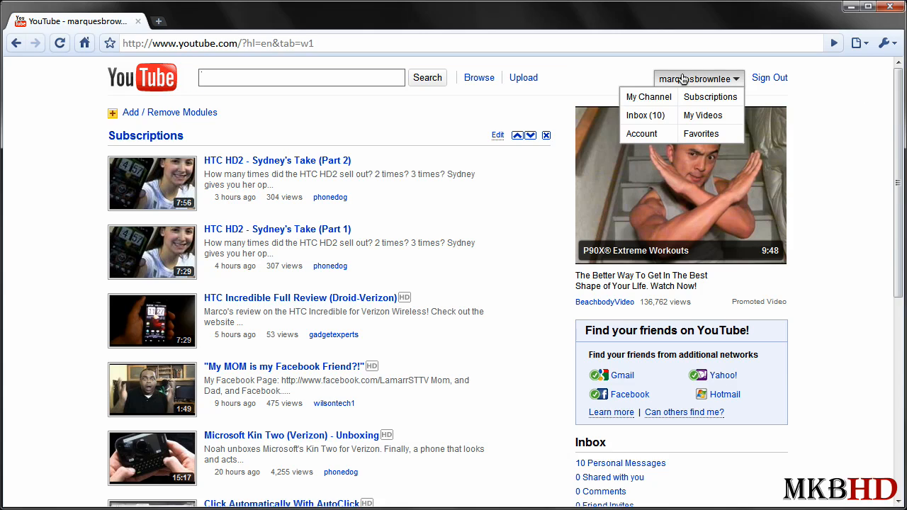
{"action": "left_click", "coordinate": [648, 97]}
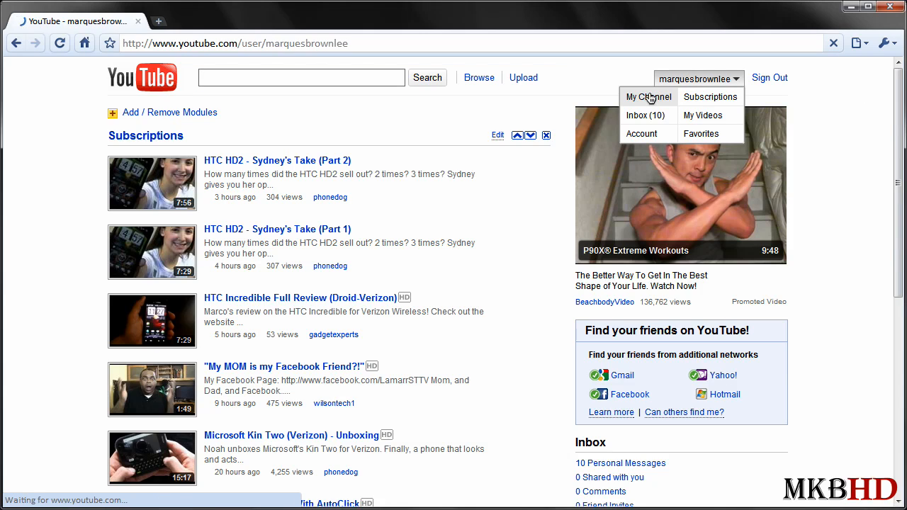
{"action": "left_click", "coordinate": [646, 97]}
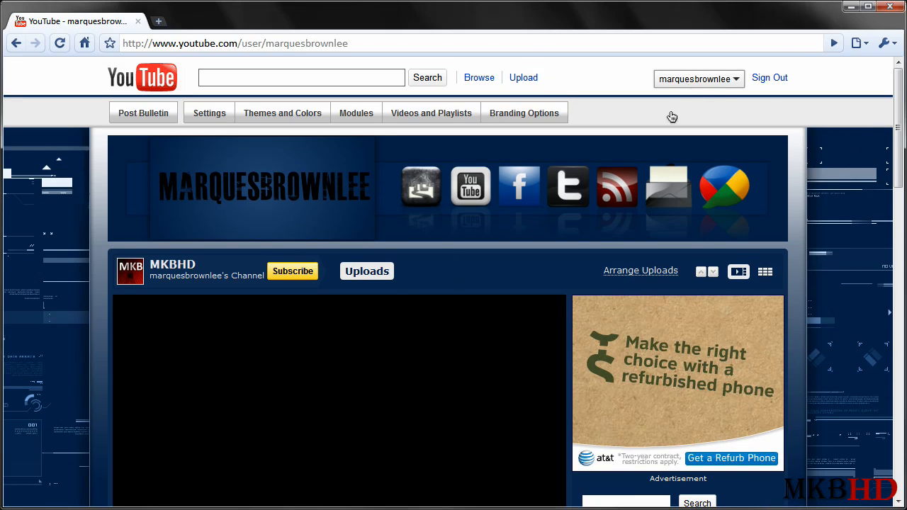
{"action": "left_click", "coordinate": [697, 79]}
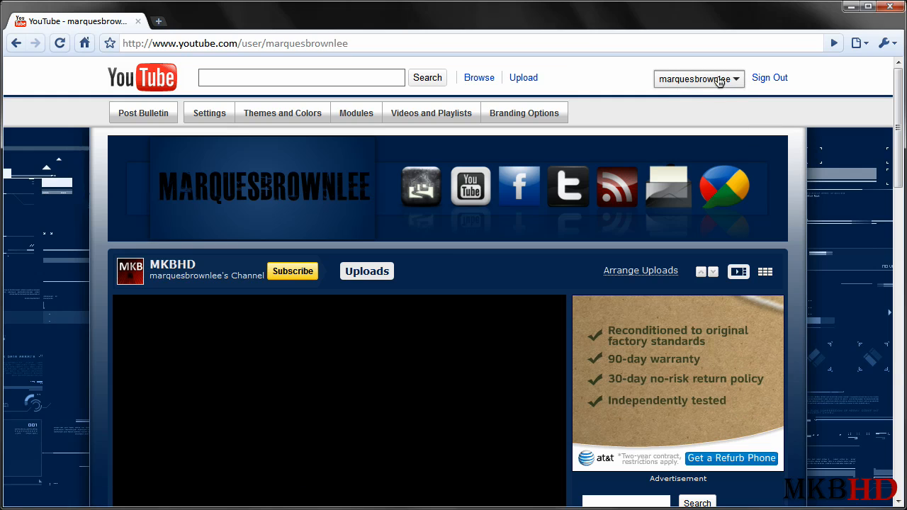
Scroll down the channel page to bring the Groups box into view.
{"action": "scroll", "scroll_direction": "down", "scroll_amount": 3}
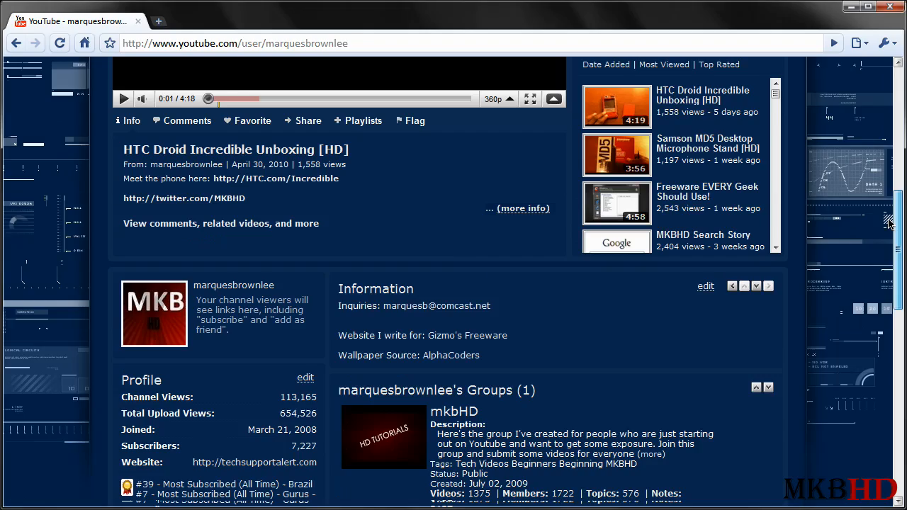
{"action": "scroll", "scroll_direction": "down", "scroll_amount": 3}
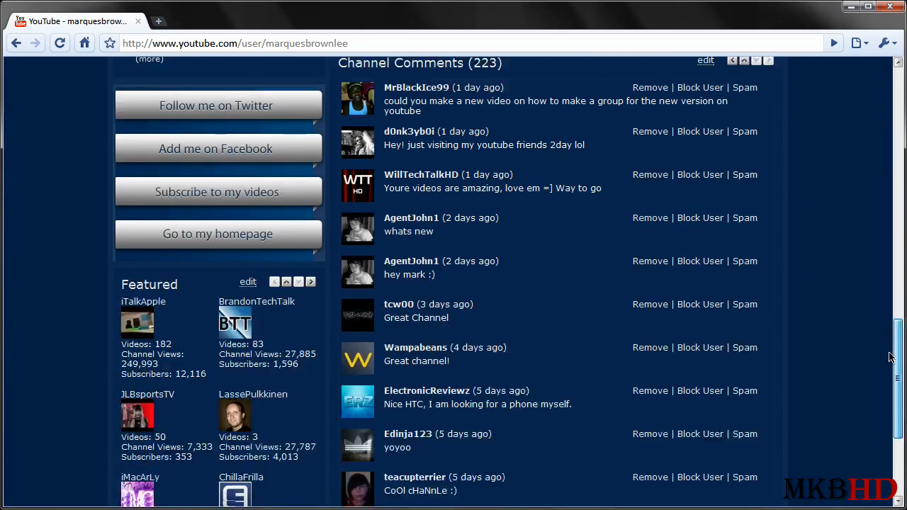
{"action": "scroll", "scroll_direction": "down", "scroll_amount": 3}
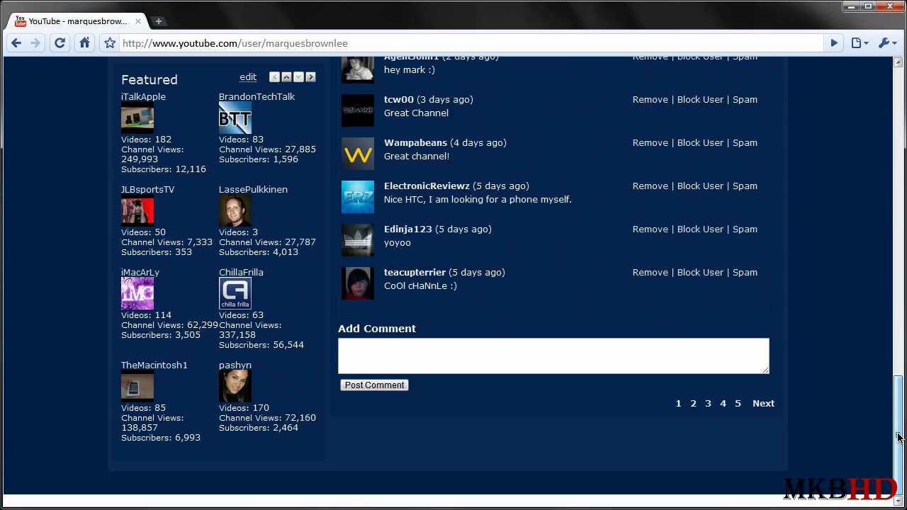
{"action": "scroll", "scroll_direction": "up", "scroll_amount": 3}
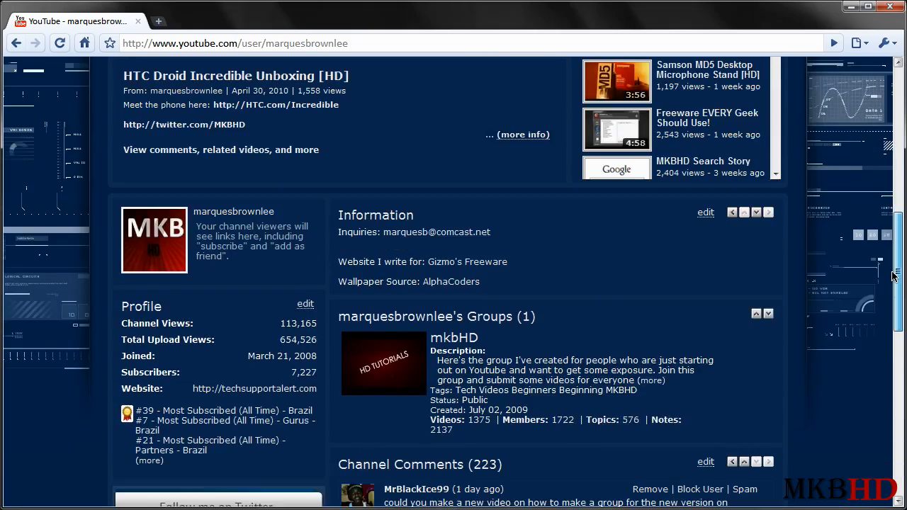
{"action": "mouse_move", "coordinate": [454, 338]}
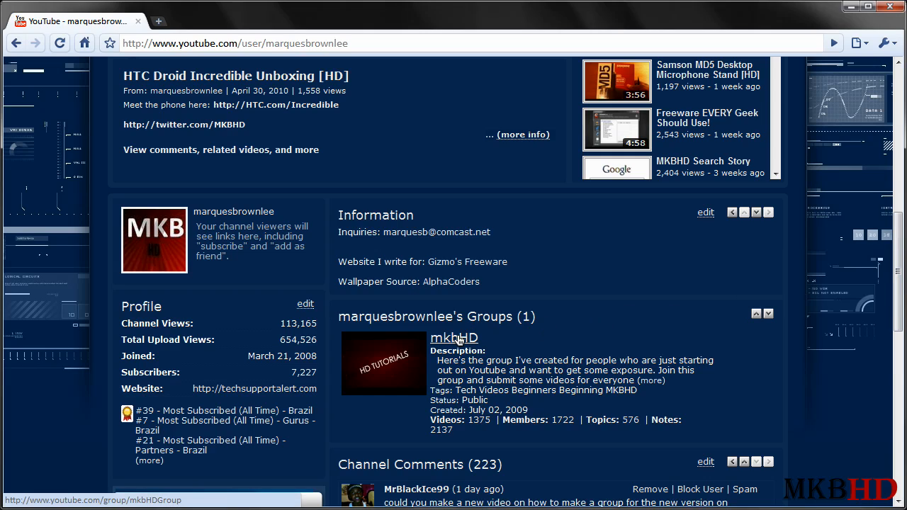
Open the mkbHD group from the Groups box and scroll through its topics.
{"action": "left_click", "coordinate": [453, 338]}
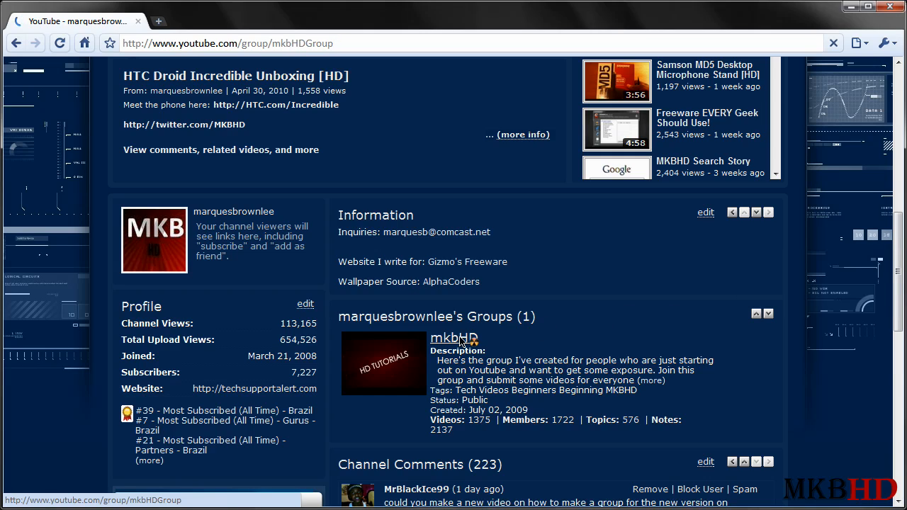
{"action": "left_click", "coordinate": [454, 338]}
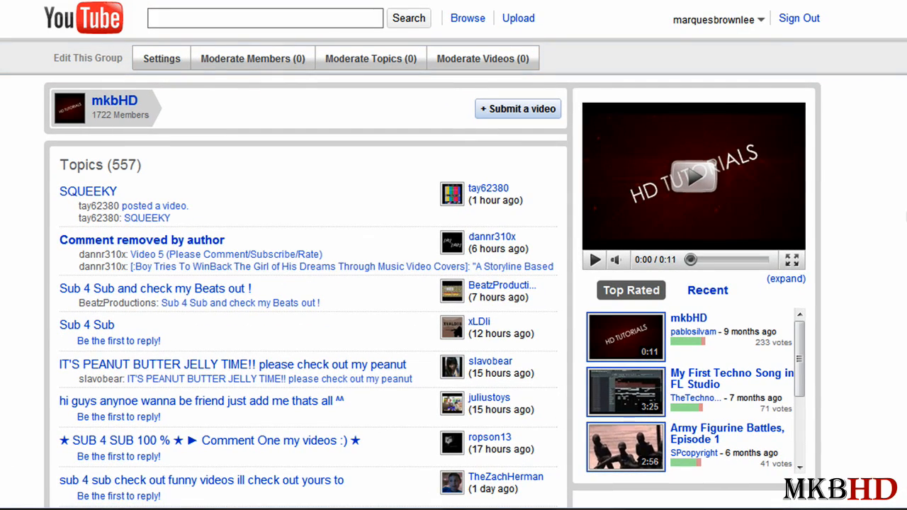
{"action": "scroll", "scroll_direction": "down", "scroll_amount": 3}
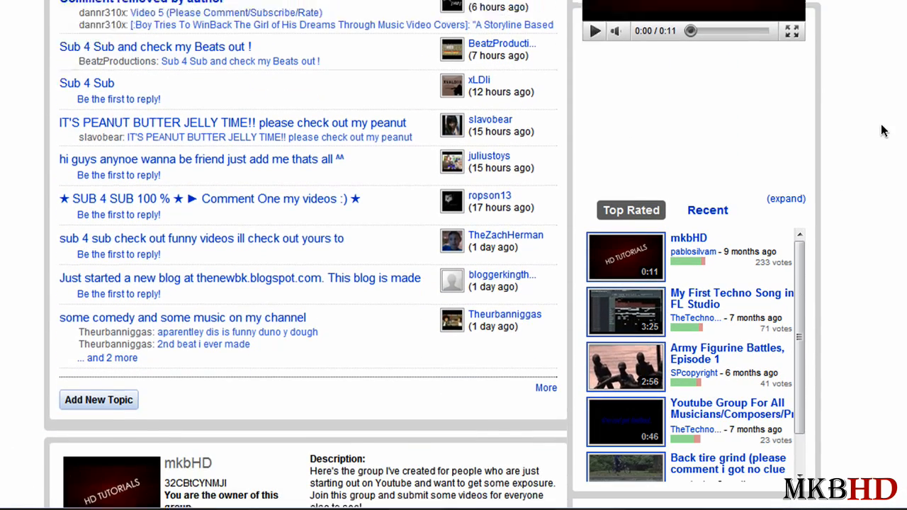
{"action": "scroll", "scroll_direction": "up", "scroll_amount": 3}
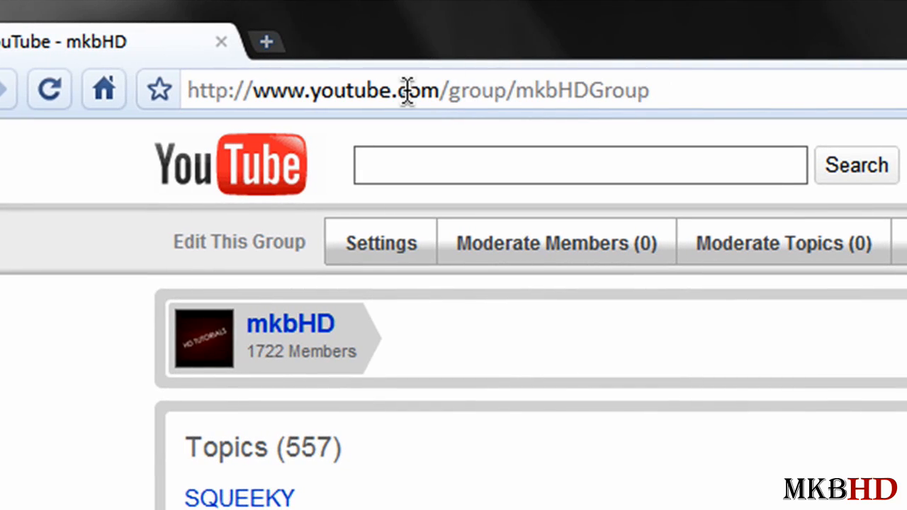
Change the address to youtube.com/group/ to load the All Groups directory.
{"action": "left_click", "coordinate": [411, 90]}
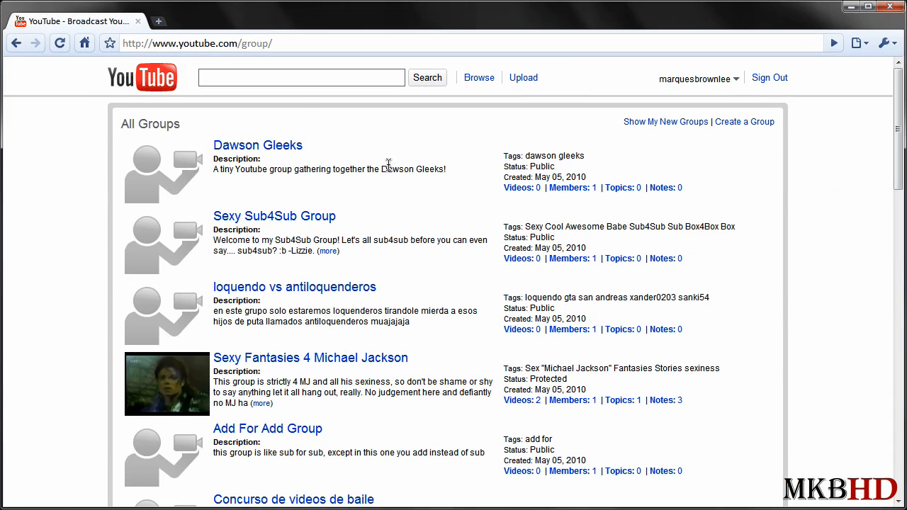
{"action": "mouse_move", "coordinate": [677, 157]}
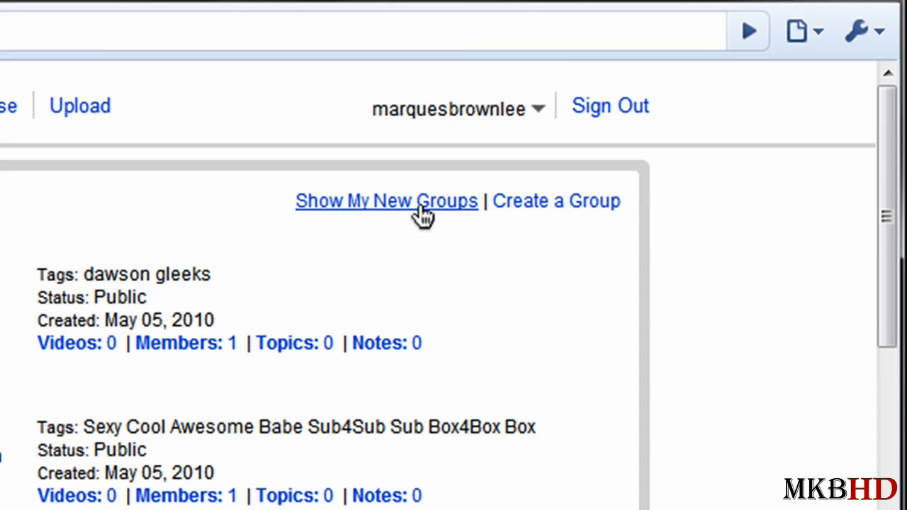
{"action": "mouse_move", "coordinate": [563, 205]}
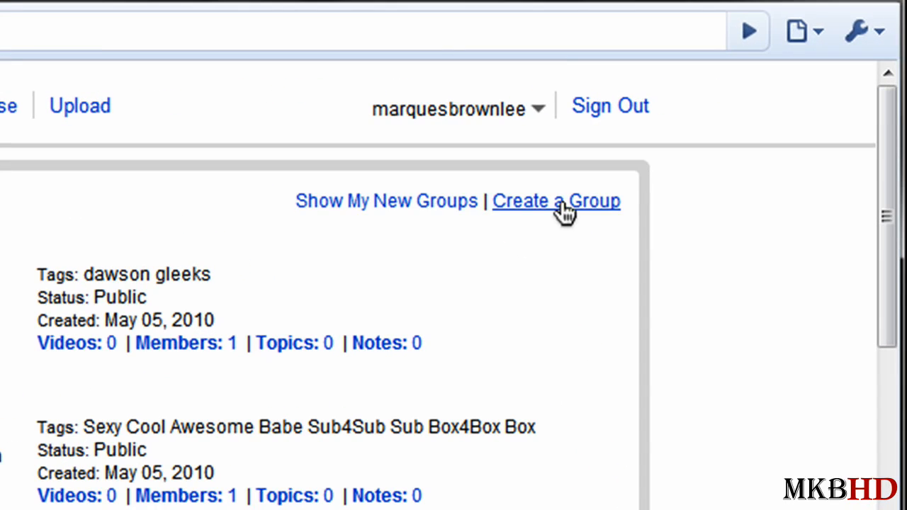
{"action": "mouse_move", "coordinate": [602, 237]}
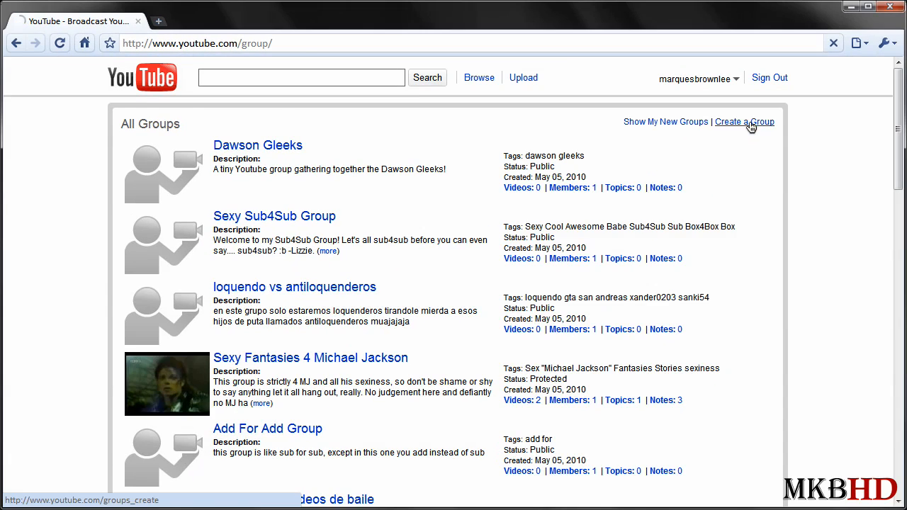
Open 'Create a Group' and look over its Group Name and URL fields.
{"action": "left_click", "coordinate": [744, 121]}
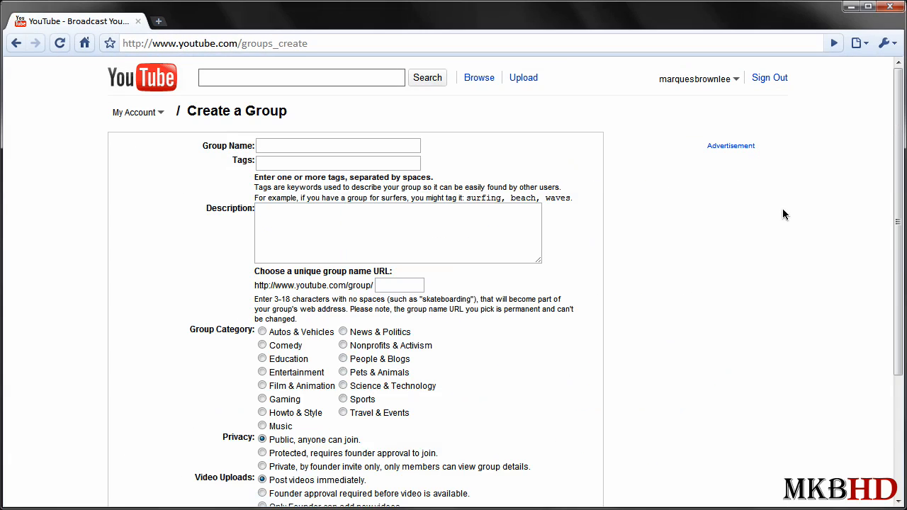
{"action": "mouse_move", "coordinate": [645, 184]}
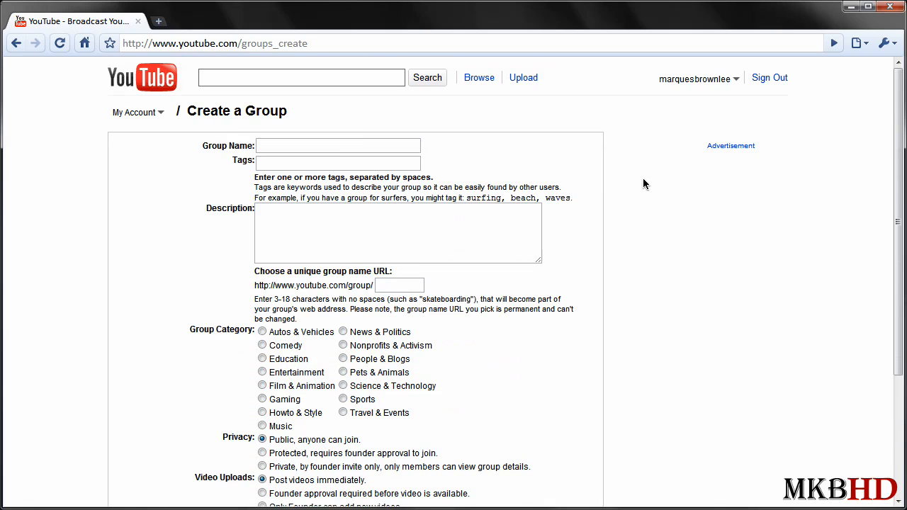
{"action": "left_click", "coordinate": [338, 145]}
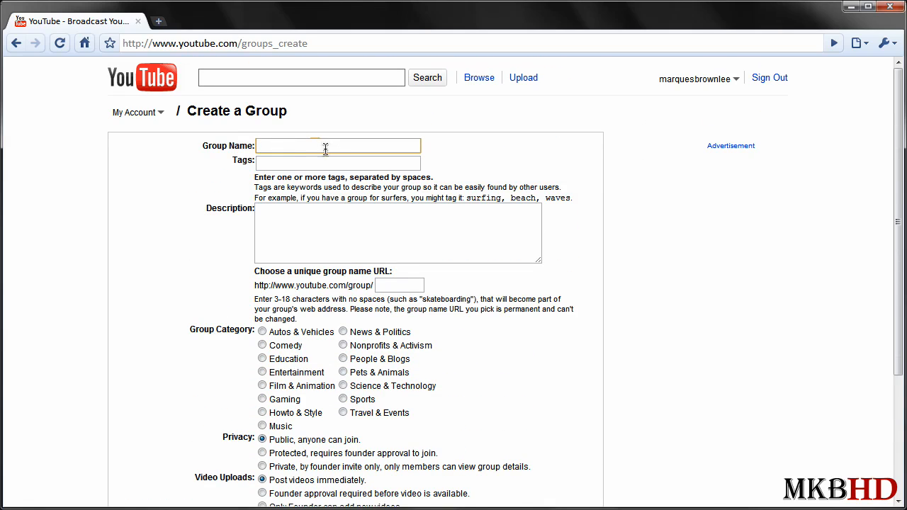
{"action": "mouse_move", "coordinate": [367, 245]}
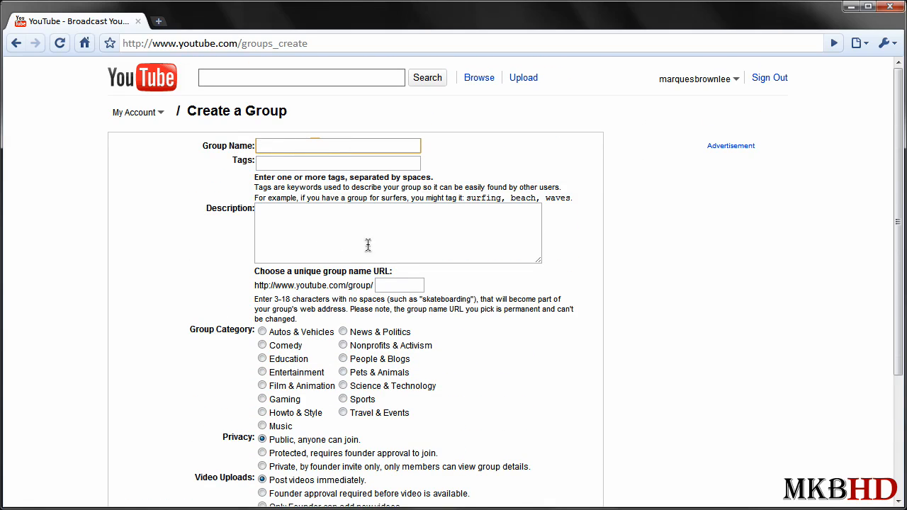
{"action": "left_click", "coordinate": [398, 285]}
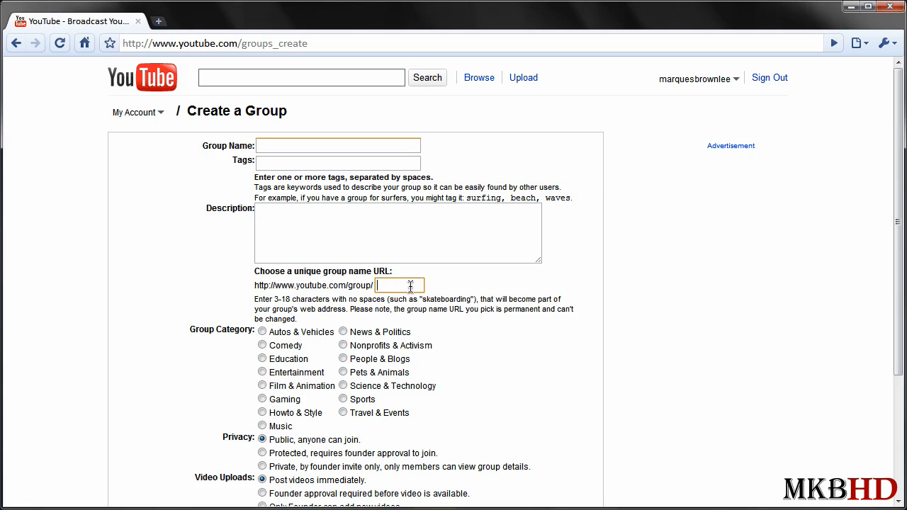
{"action": "mouse_move", "coordinate": [61, 301]}
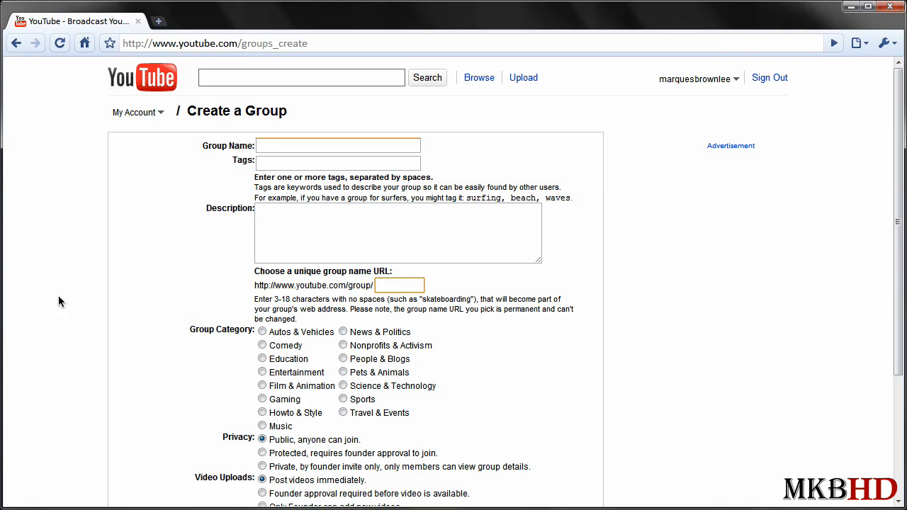
{"action": "scroll", "scroll_direction": "down", "scroll_amount": 3}
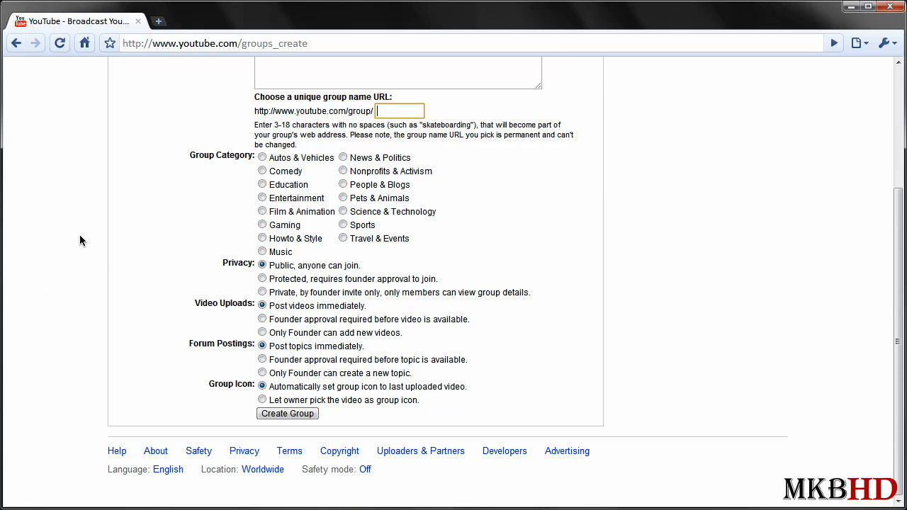
{"action": "mouse_move", "coordinate": [119, 251]}
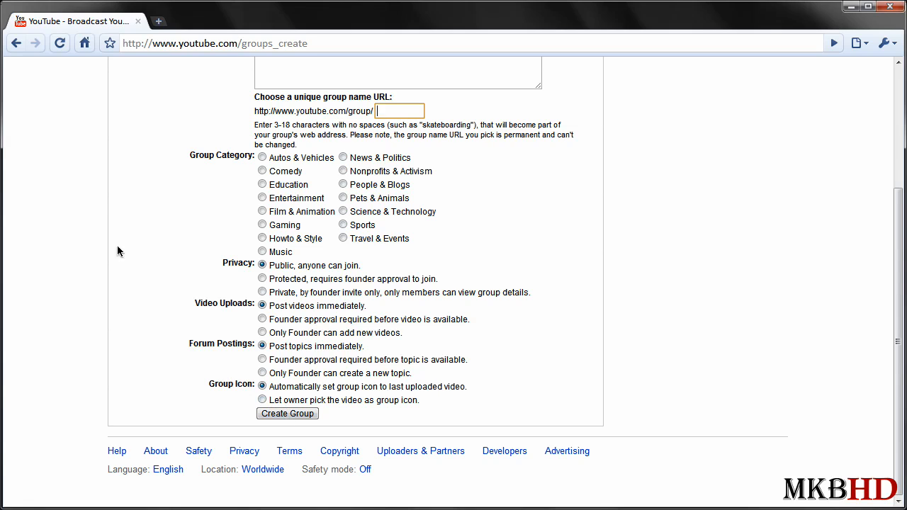
{"action": "scroll", "scroll_direction": "up", "scroll_amount": 3}
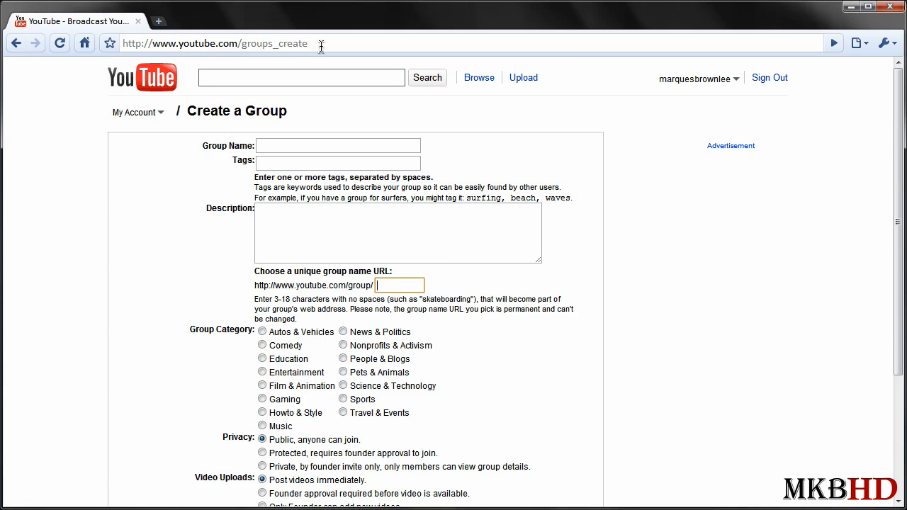
{"action": "left_click", "coordinate": [298, 43]}
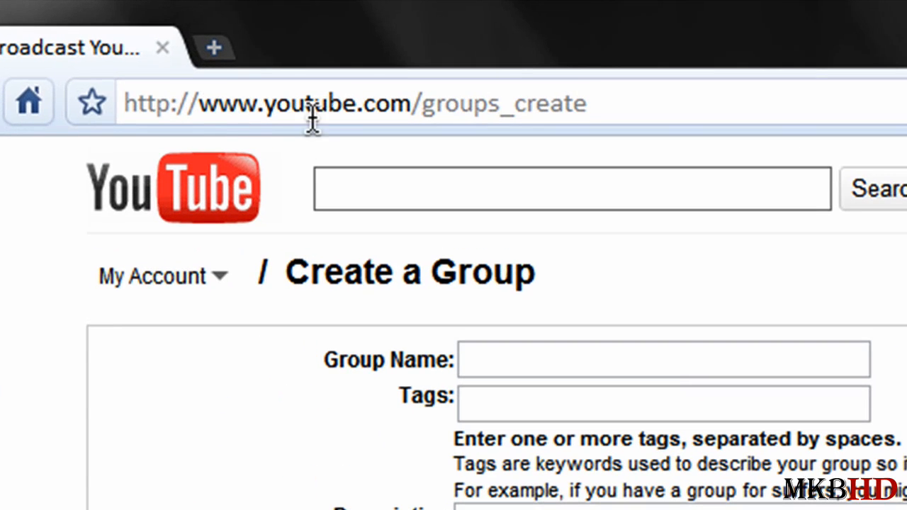
{"action": "mouse_move", "coordinate": [607, 91]}
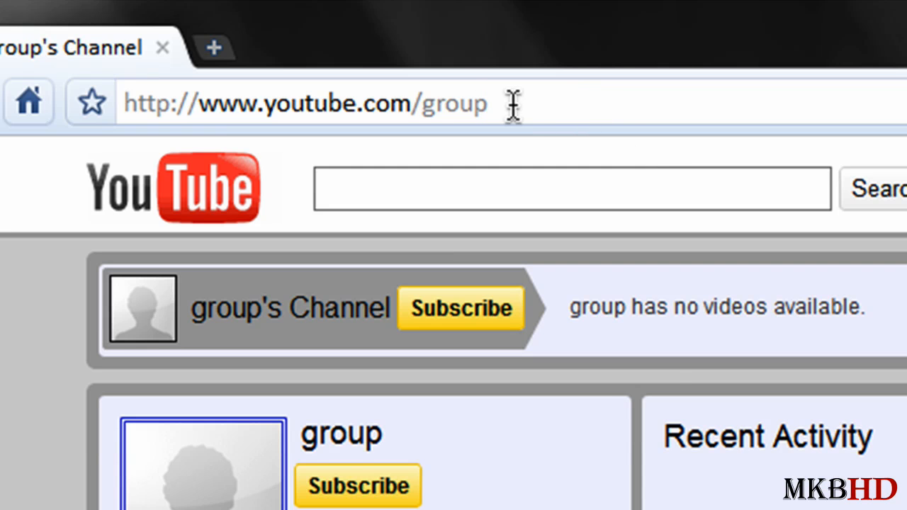
Change the URL from groups_create to groups and scroll through the listed groups.
{"action": "type", "text": "s"}
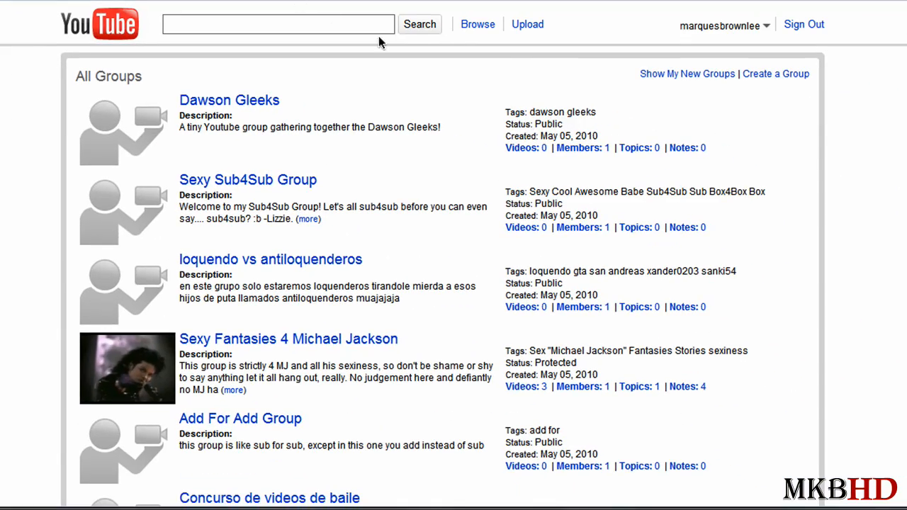
{"action": "scroll", "scroll_direction": "down", "scroll_amount": 3}
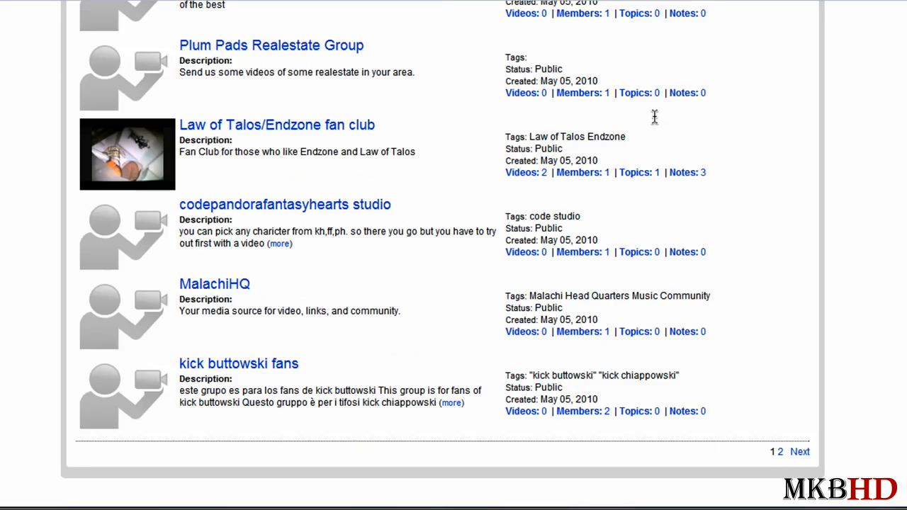
{"action": "mouse_move", "coordinate": [654, 117]}
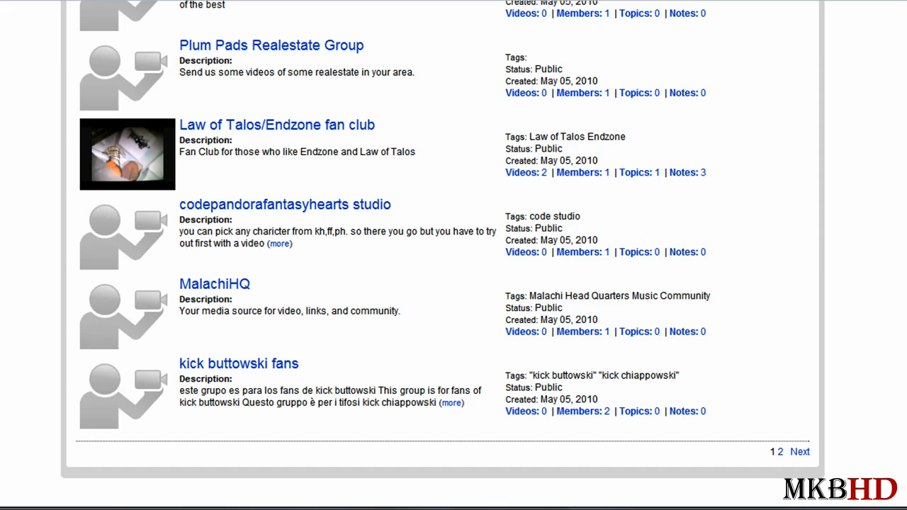
{"action": "scroll", "scroll_direction": "up", "scroll_amount": 3}
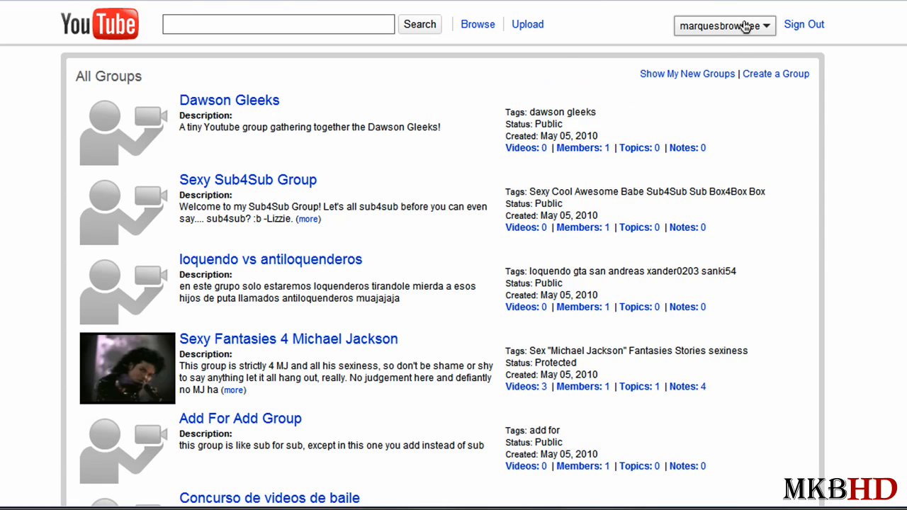
Open My Channel from the username dropdown at the top.
{"action": "left_click", "coordinate": [723, 25]}
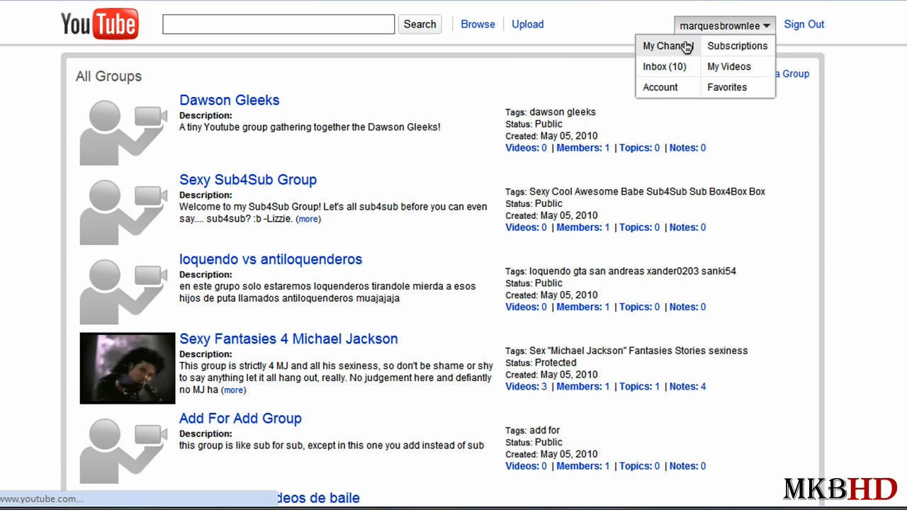
{"action": "left_click", "coordinate": [664, 45]}
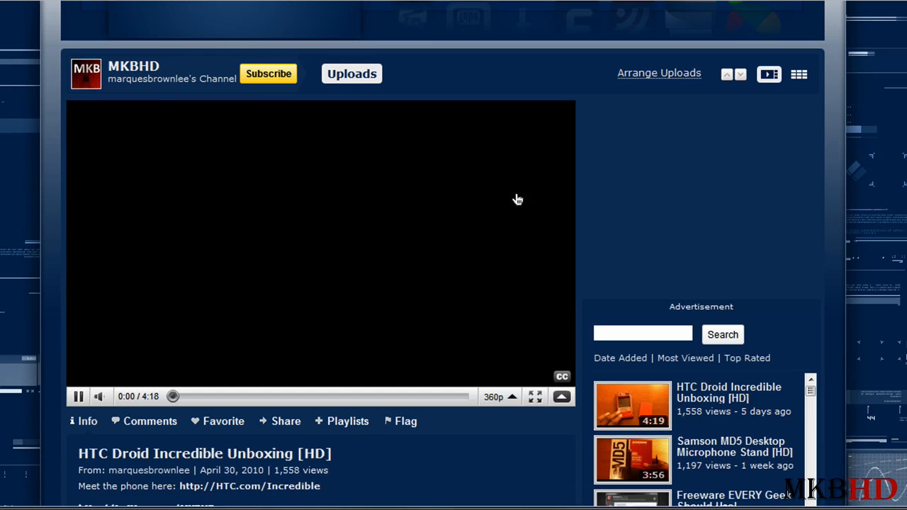
{"action": "scroll", "scroll_direction": "up", "scroll_amount": 3}
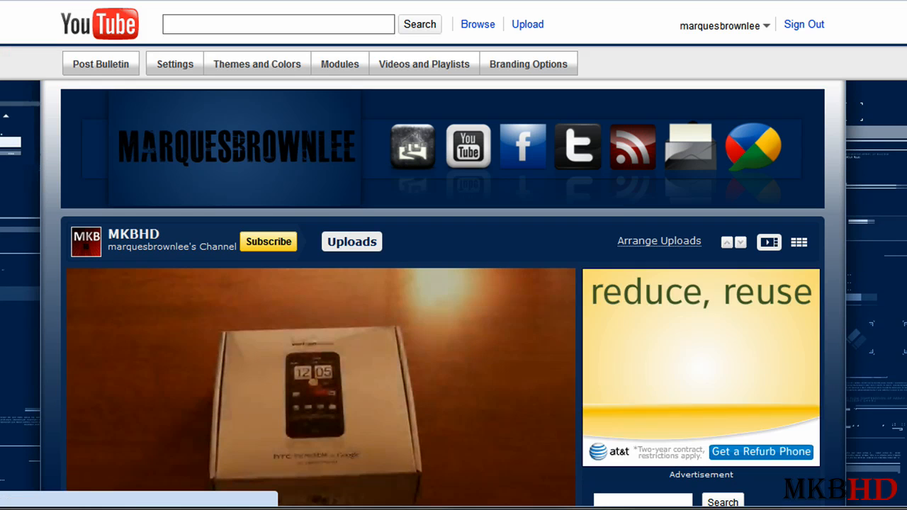